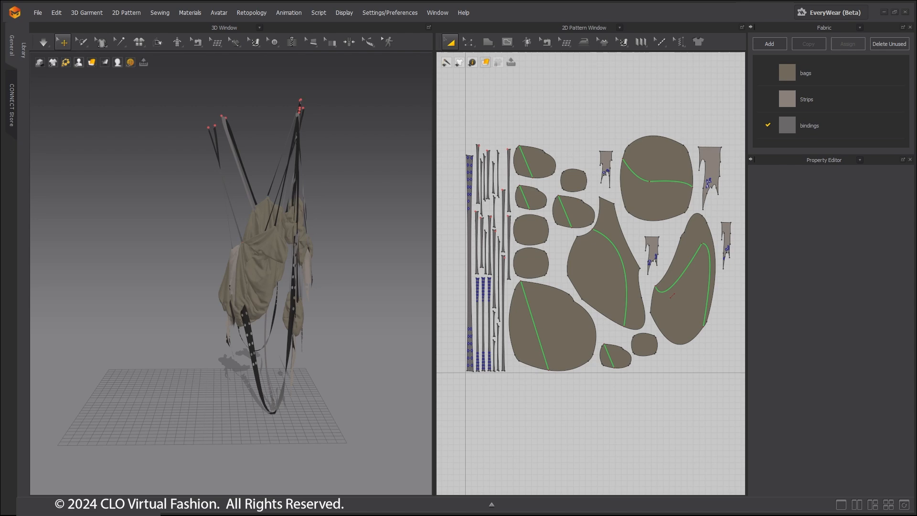
pyautogui.moveTo(406, 486)
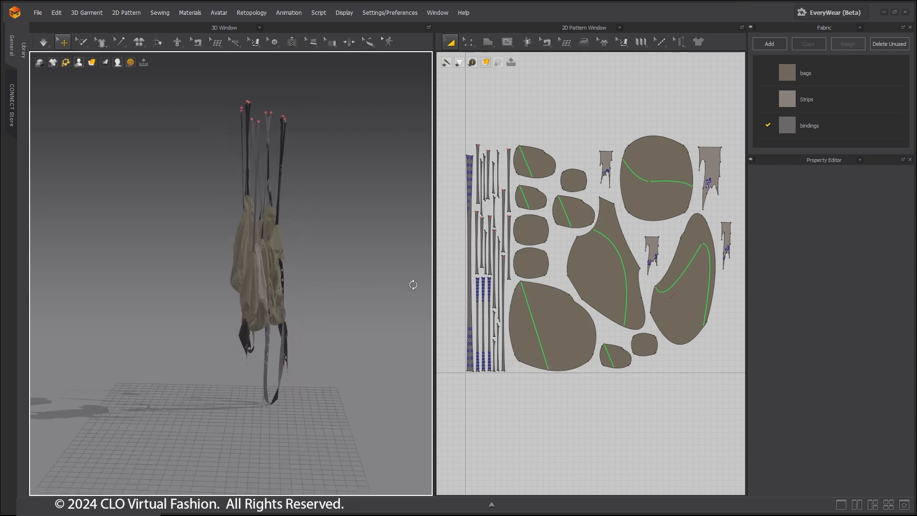
# Step: Select the bag-shaped pattern pieces that use the 'bags' fabric
pyautogui.click(554, 328)
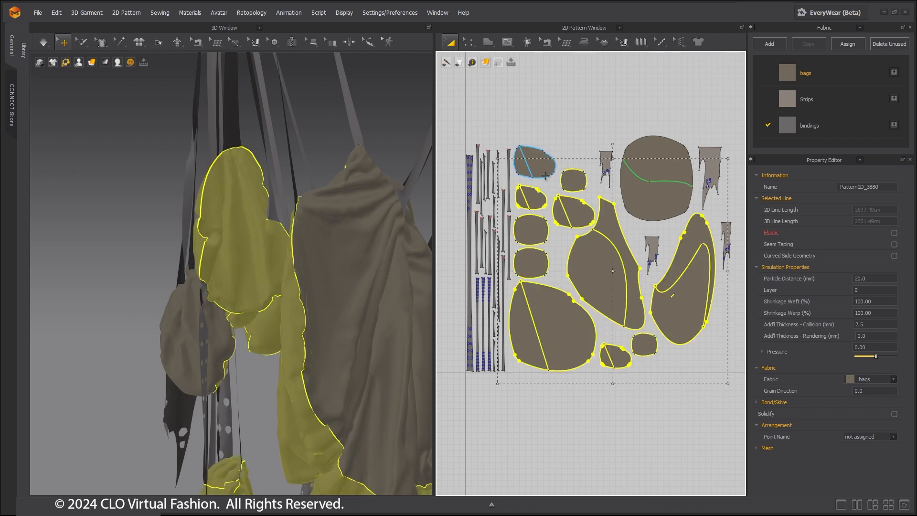
# Step: Select every pattern piece of the bag garment and duplicate it beside the original
pyautogui.click(654, 179)
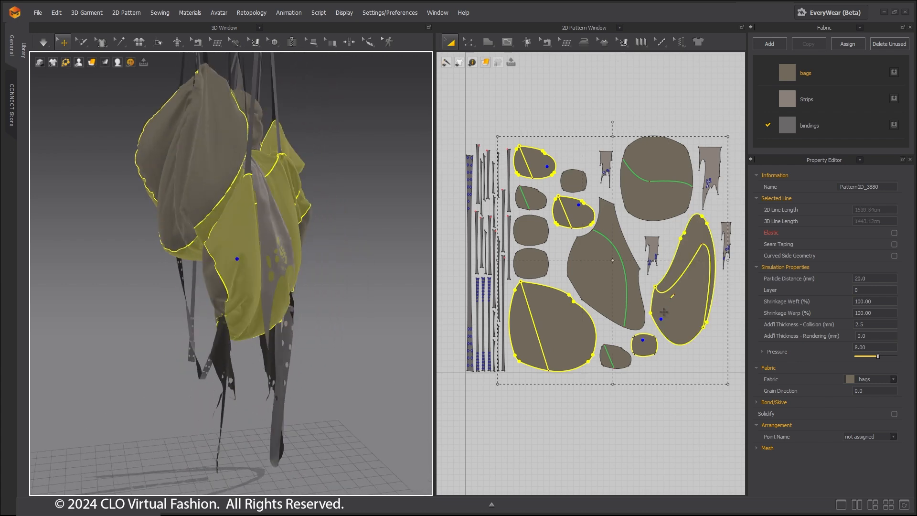
pyautogui.click(894, 414)
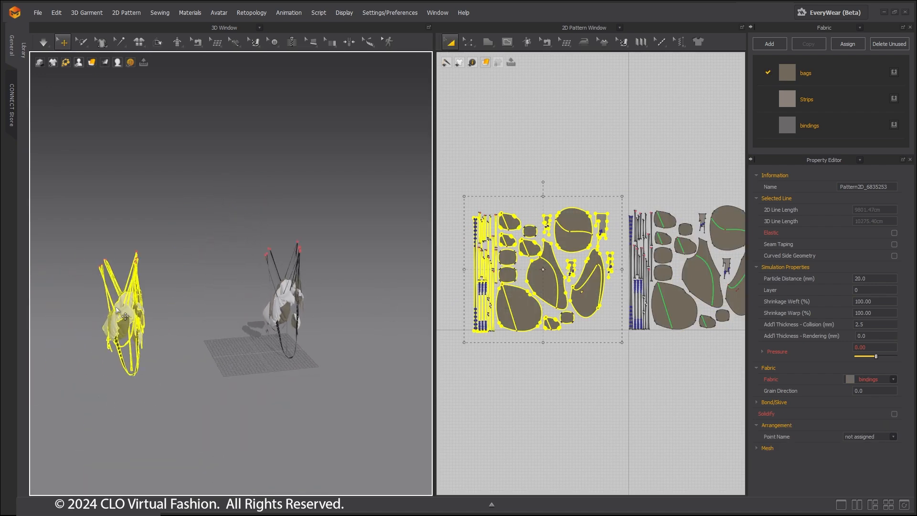
pyautogui.moveTo(126, 318); pyautogui.dragTo(253, 212)
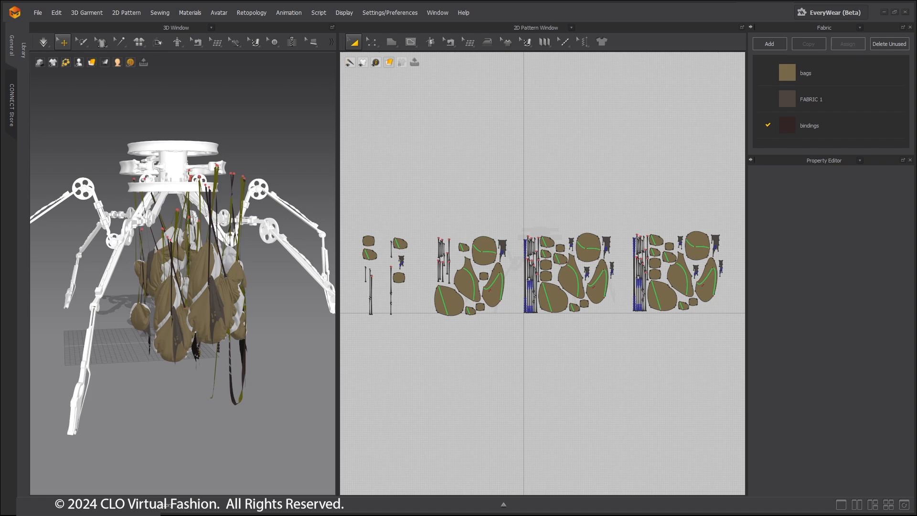
pyautogui.moveTo(850, 465)
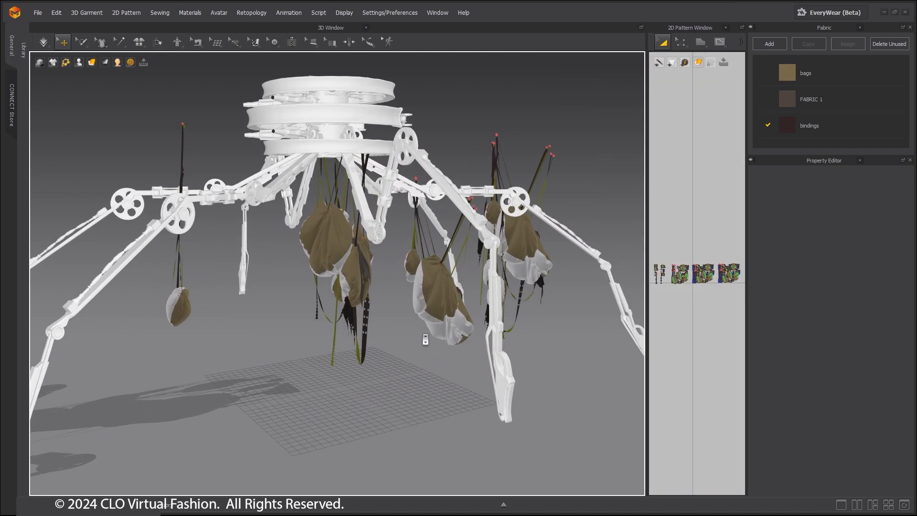
# Step: Orbit around the rig to inspect the bags hanging from its legs
pyautogui.moveTo(426, 338); pyautogui.dragTo(254, 327)
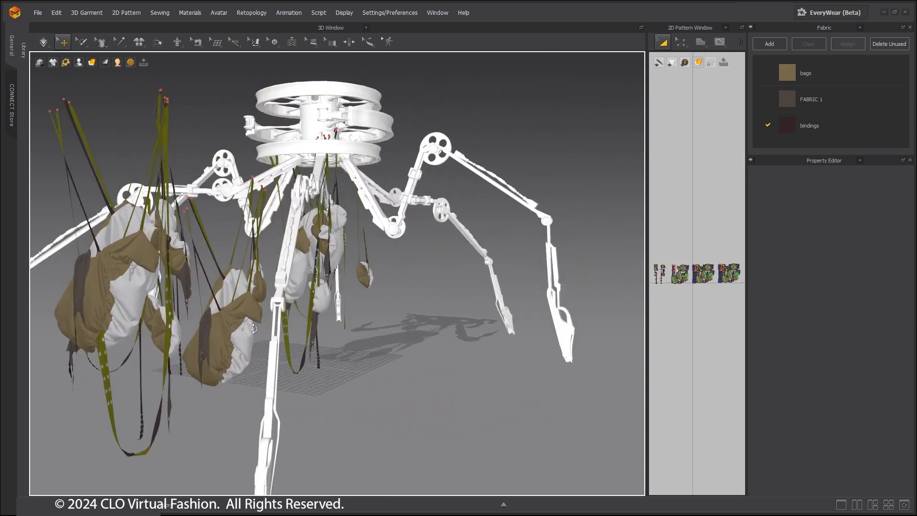
pyautogui.moveTo(251, 328); pyautogui.dragTo(350, 330)
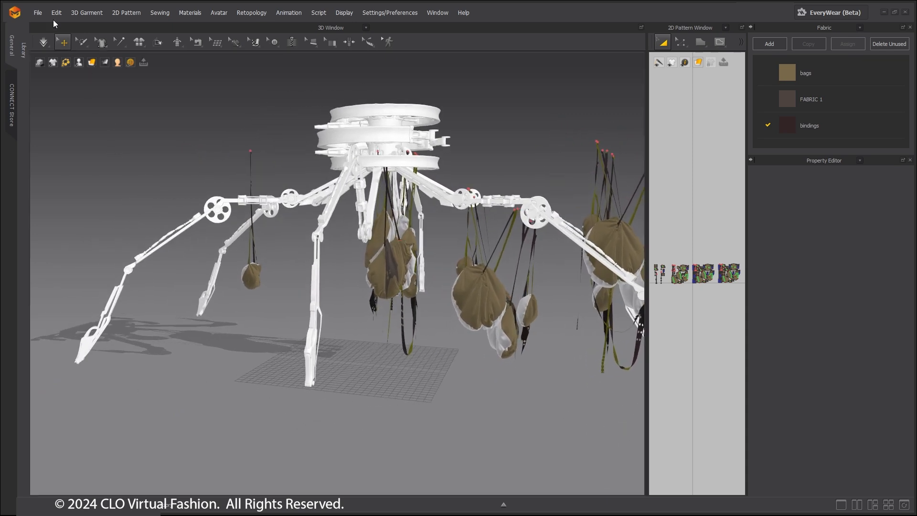
# Step: Import (Add) the character Alembic file with default settings as a collision avatar
pyautogui.click(37, 12)
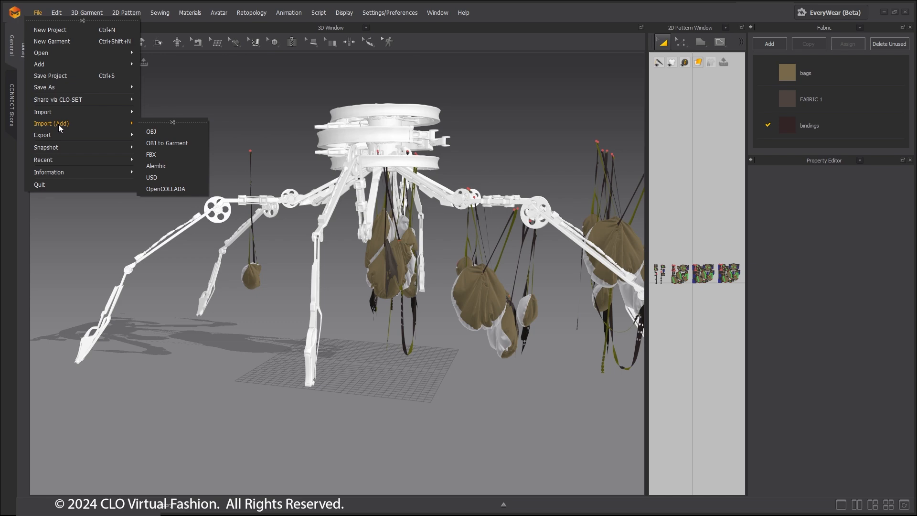
pyautogui.click(156, 166)
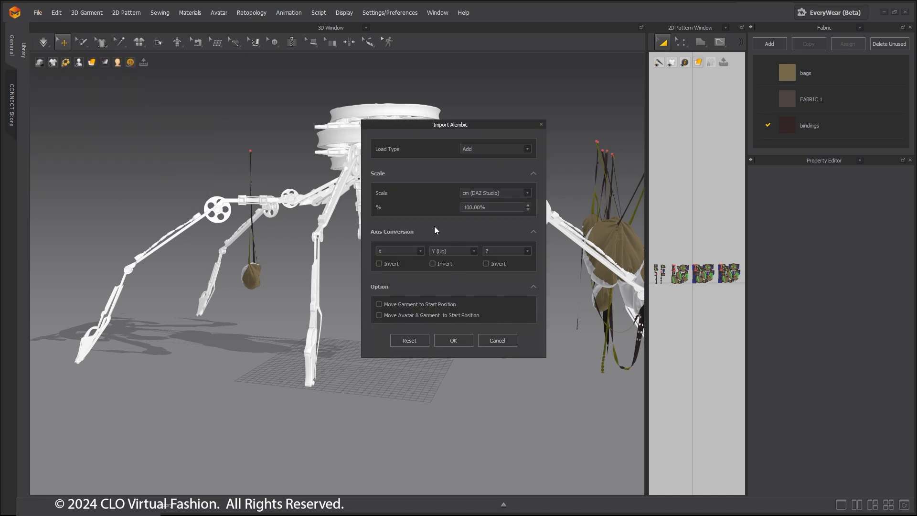
pyautogui.click(453, 340)
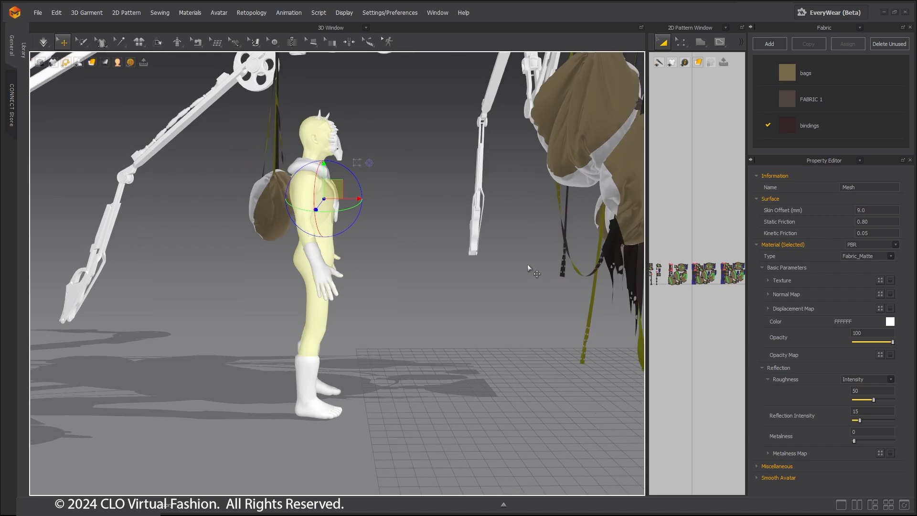
pyautogui.moveTo(695, 228)
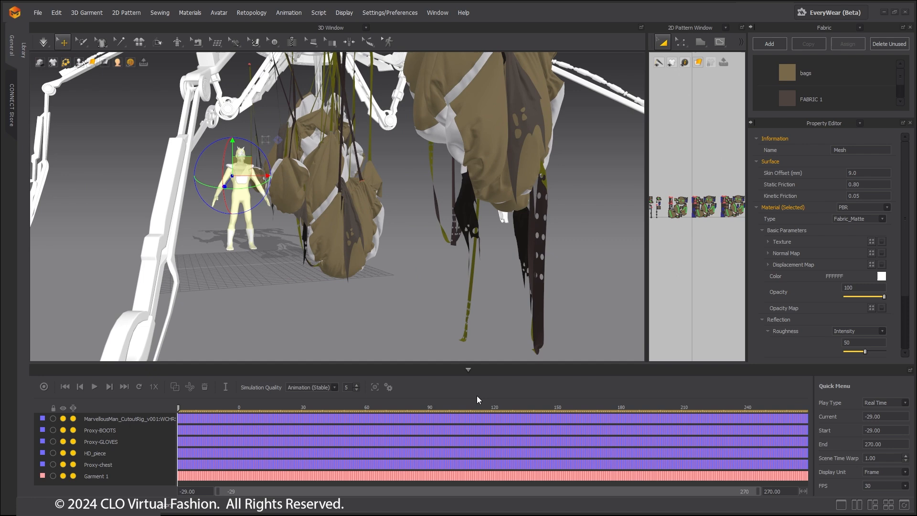
# Step: Simulate the walking character through the hanging bags, orbiting to follow it
pyautogui.click(93, 387)
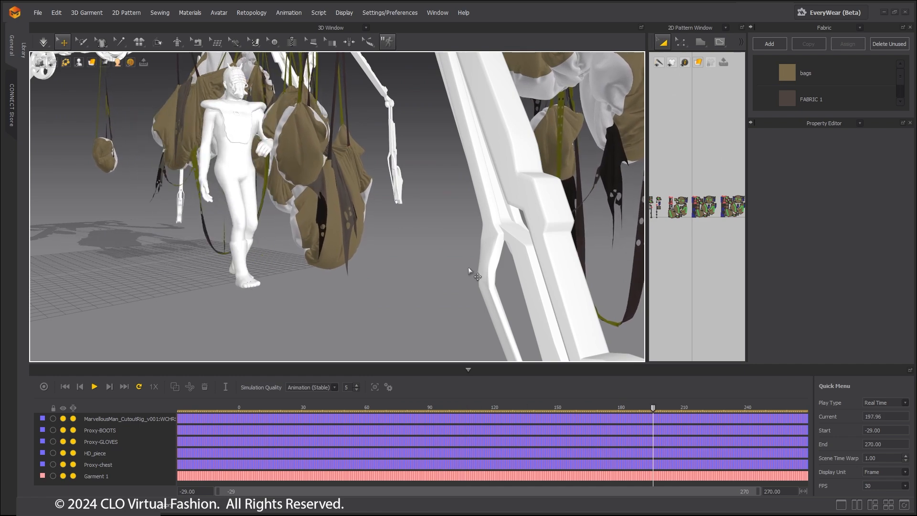
pyautogui.moveTo(653, 407); pyautogui.dragTo(202, 407)
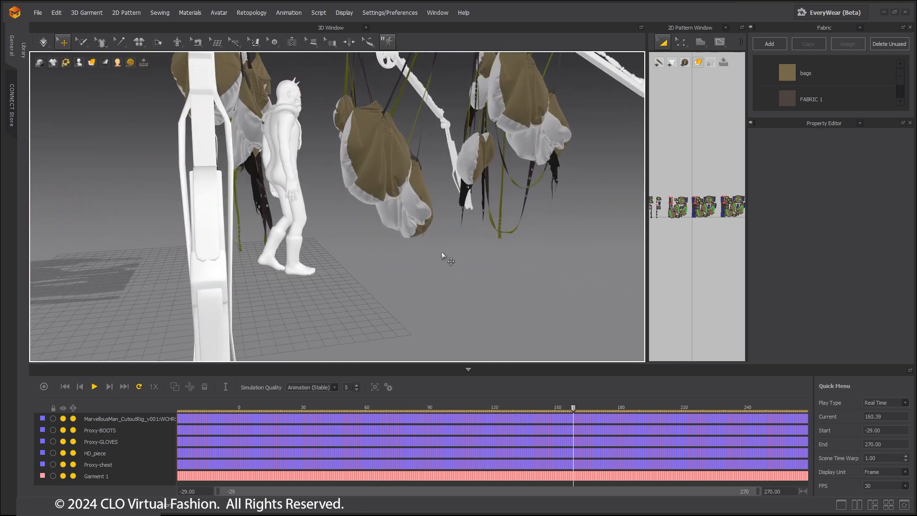
pyautogui.moveTo(574, 407); pyautogui.dragTo(758, 407)
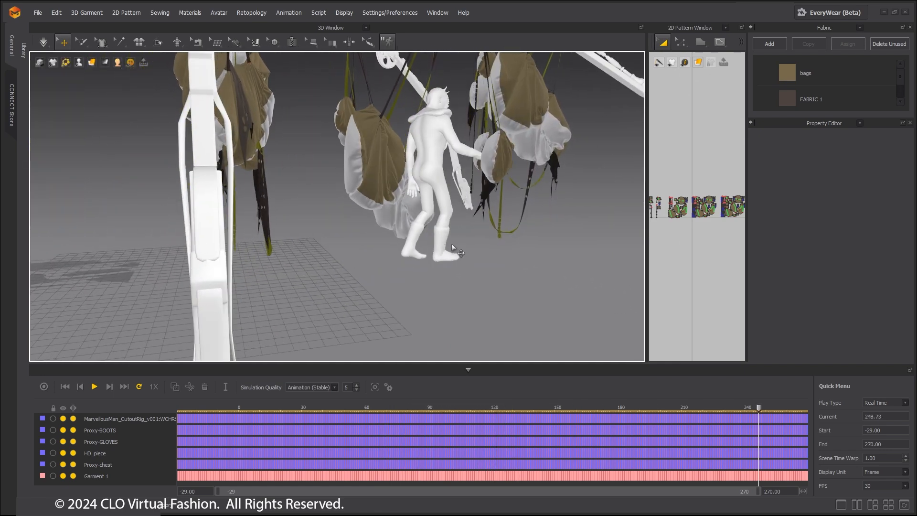
pyautogui.click(37, 13)
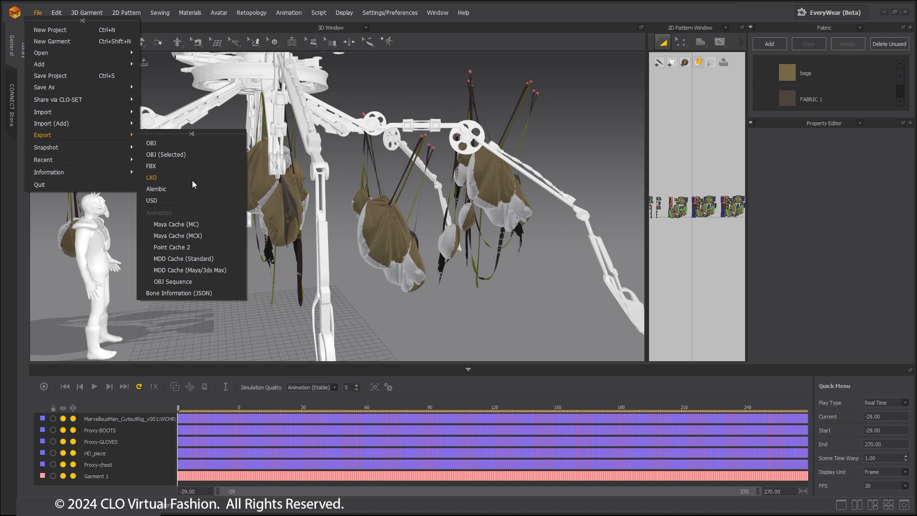
pyautogui.click(156, 189)
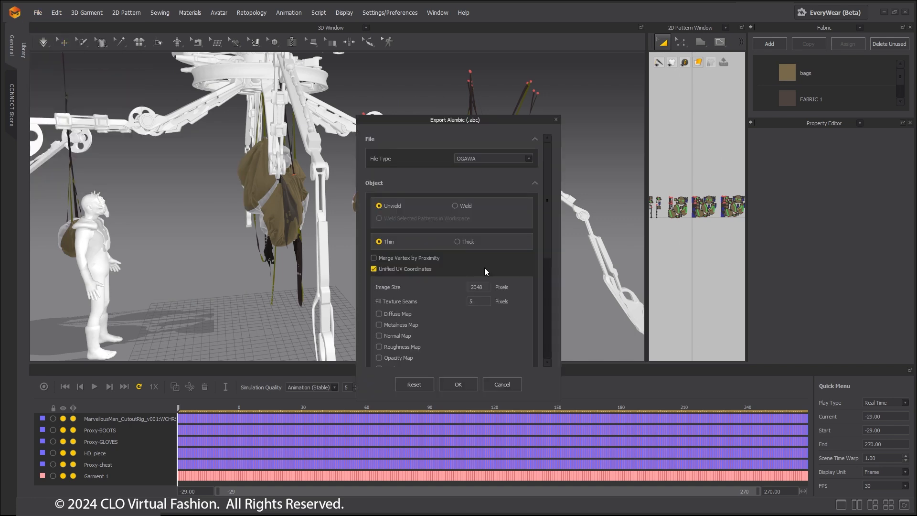
pyautogui.scroll(-3)
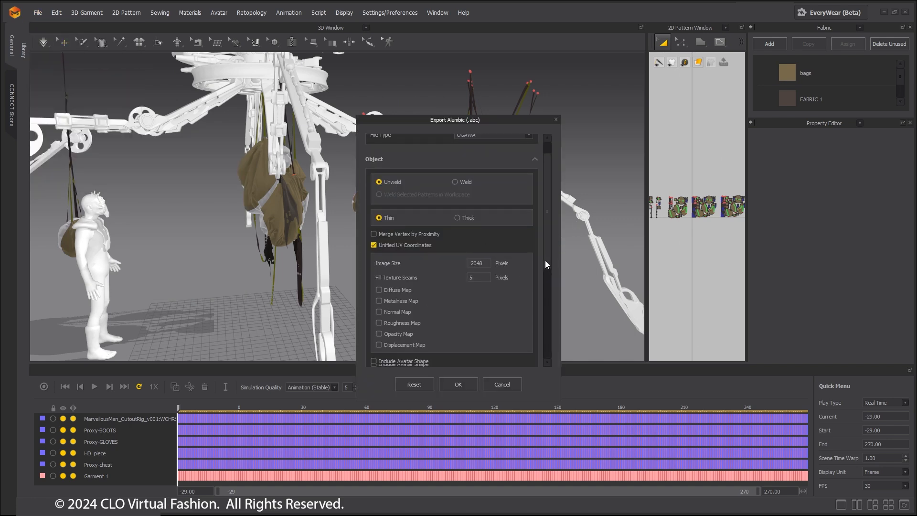
pyautogui.scroll(-3)
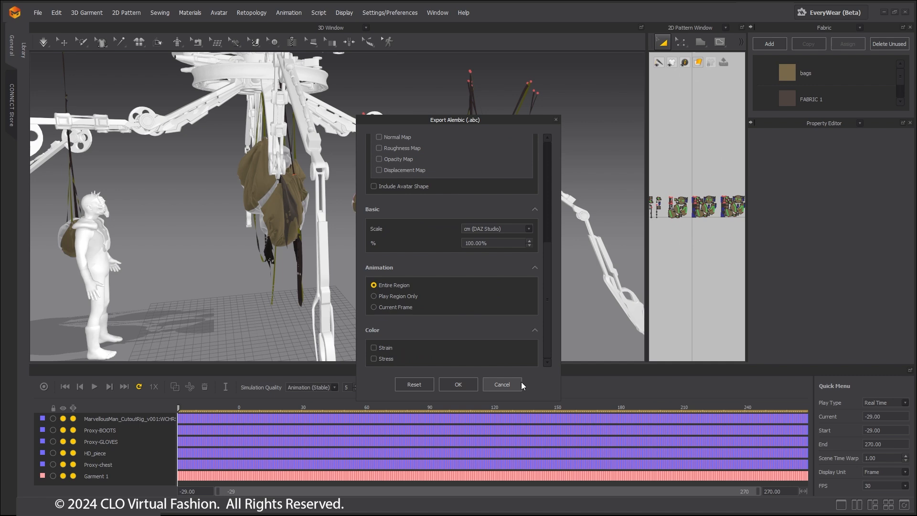
pyautogui.click(501, 384)
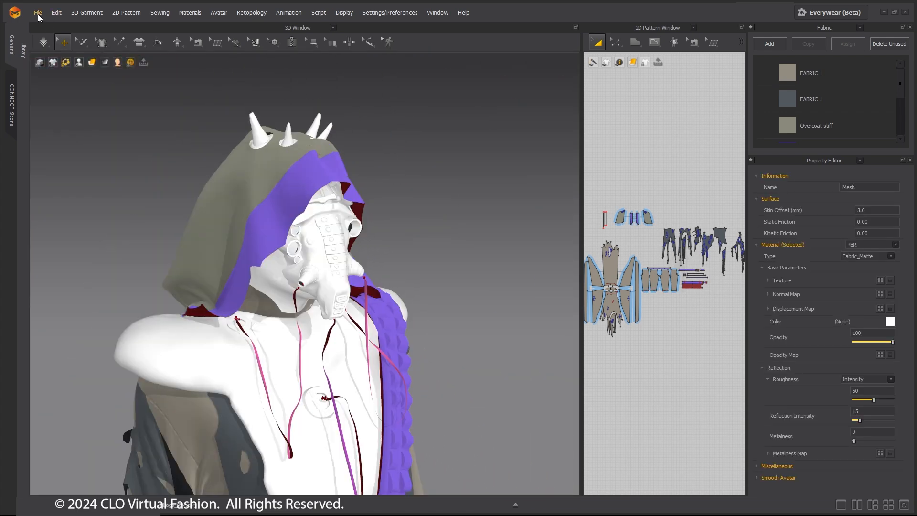
# Step: Play and scrub the garment simulation, then bring up the File export cache formats
pyautogui.click(37, 12)
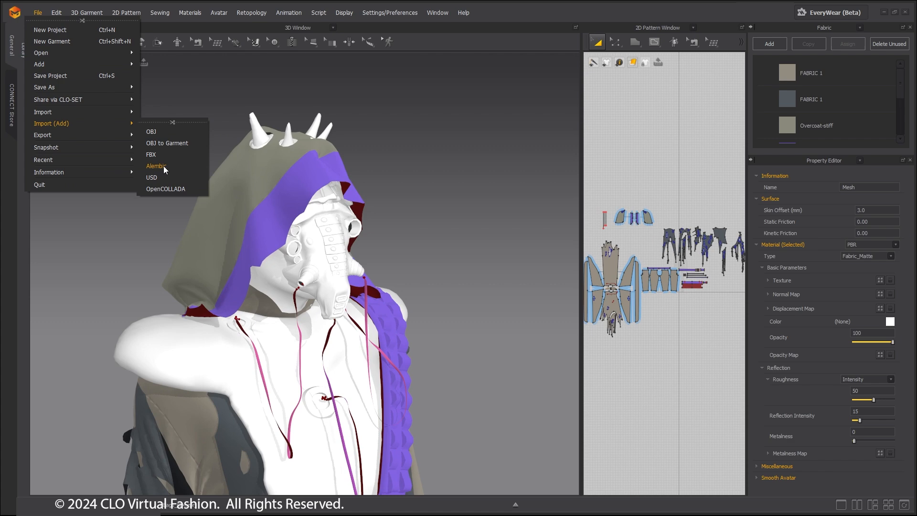
pyautogui.moveTo(188, 170)
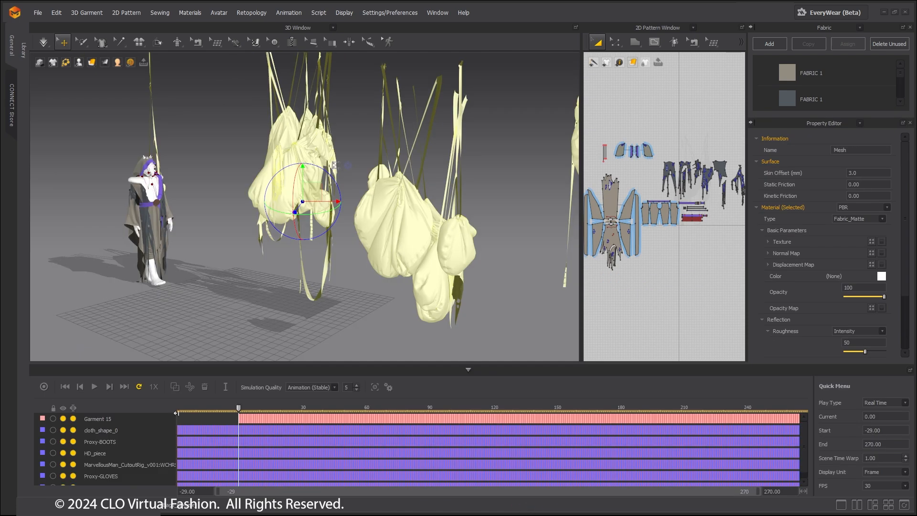
pyautogui.click(95, 386)
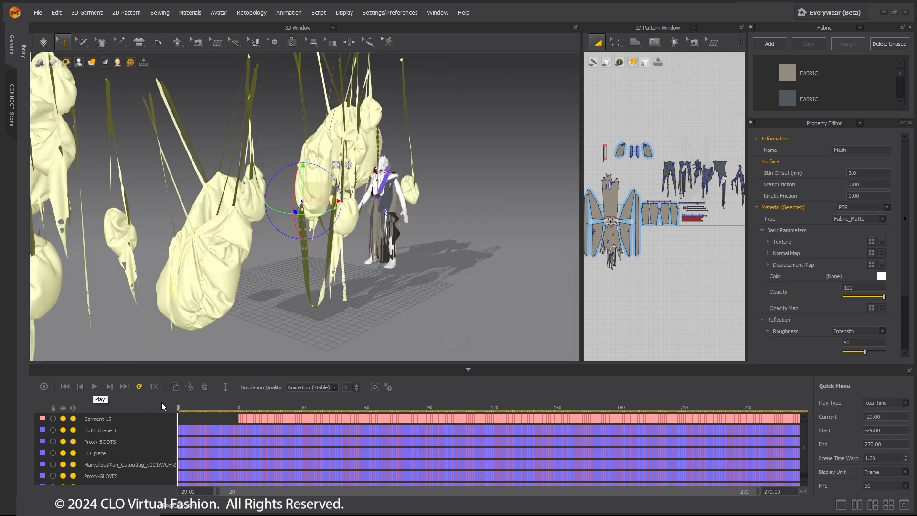
pyautogui.click(572, 408)
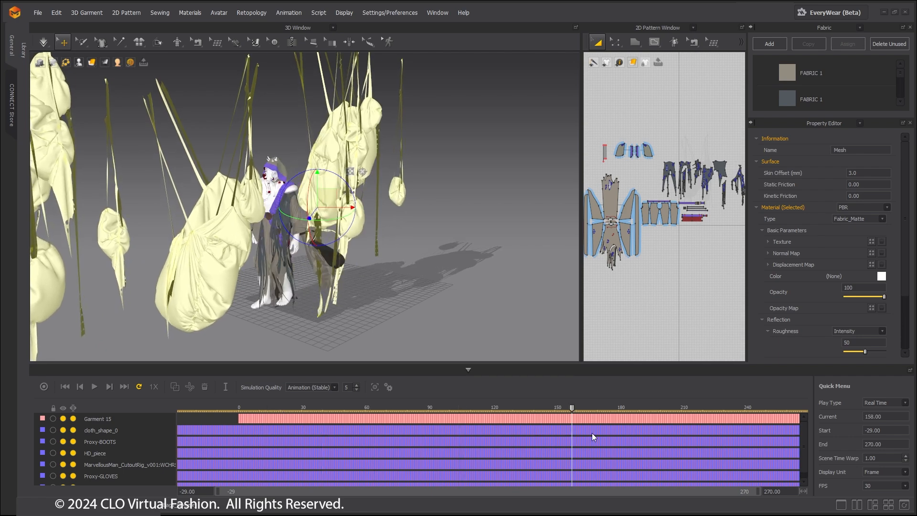
pyautogui.moveTo(572, 408); pyautogui.dragTo(617, 408)
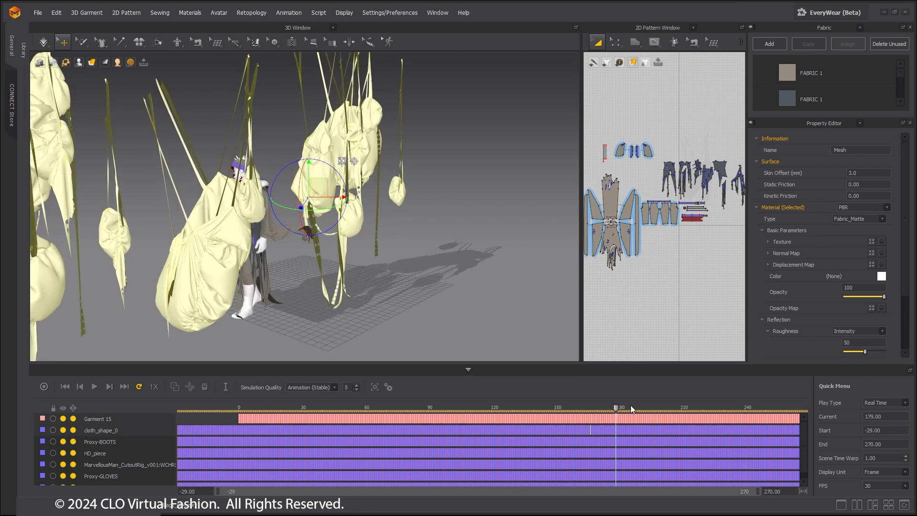
pyautogui.click(37, 13)
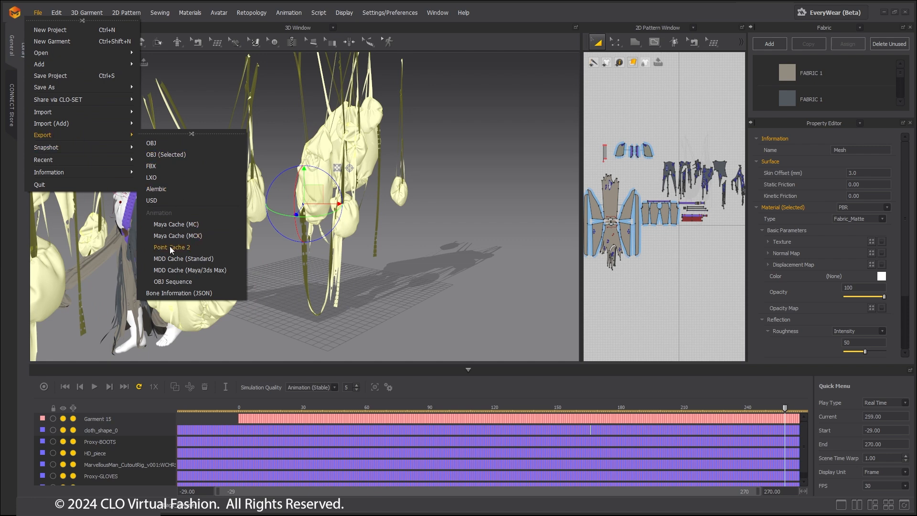
# Step: Export a Point Cache 2 (PC2) with Unweld and Thin mesh settings
pyautogui.click(171, 247)
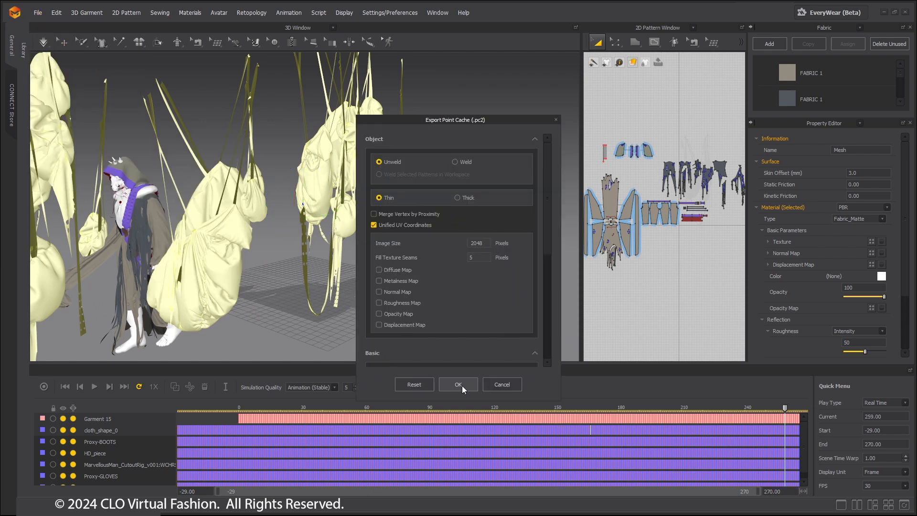
pyautogui.click(457, 385)
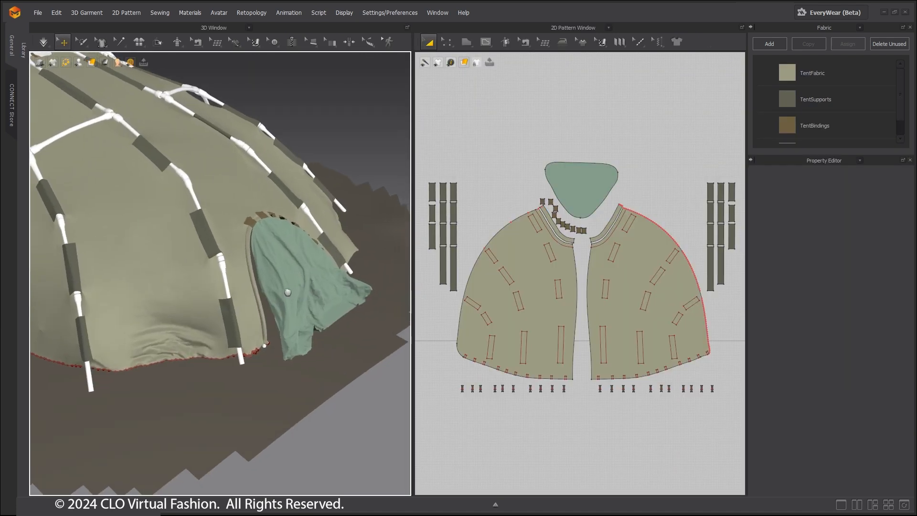
# Step: Show the Animation timeline and play the tent cover simulation
pyautogui.click(662, 293)
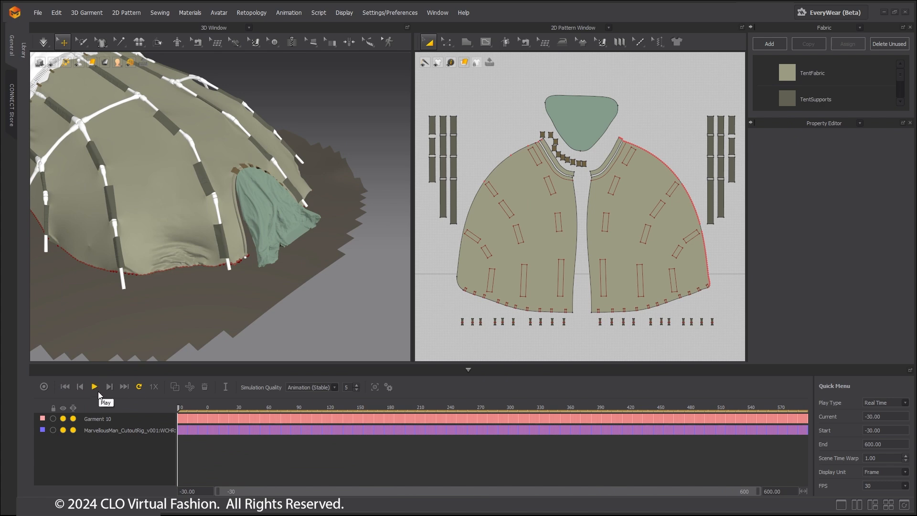
pyautogui.click(94, 387)
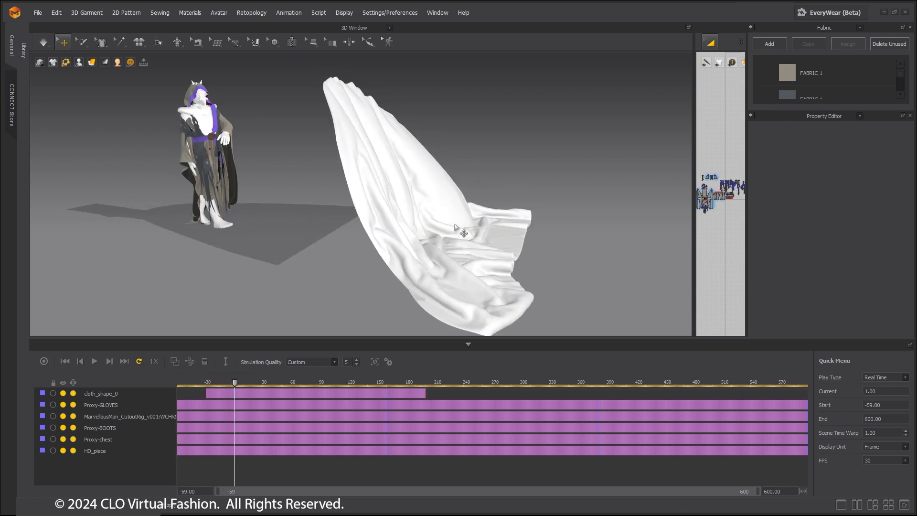
# Step: Add a Wind Controller with Strength 0 and Key Activate enabled
pyautogui.click(344, 12)
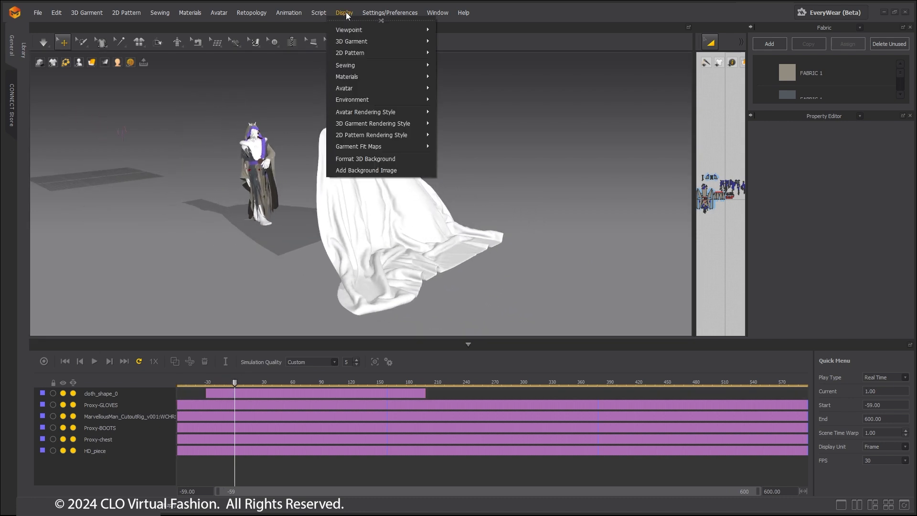
pyautogui.click(345, 13)
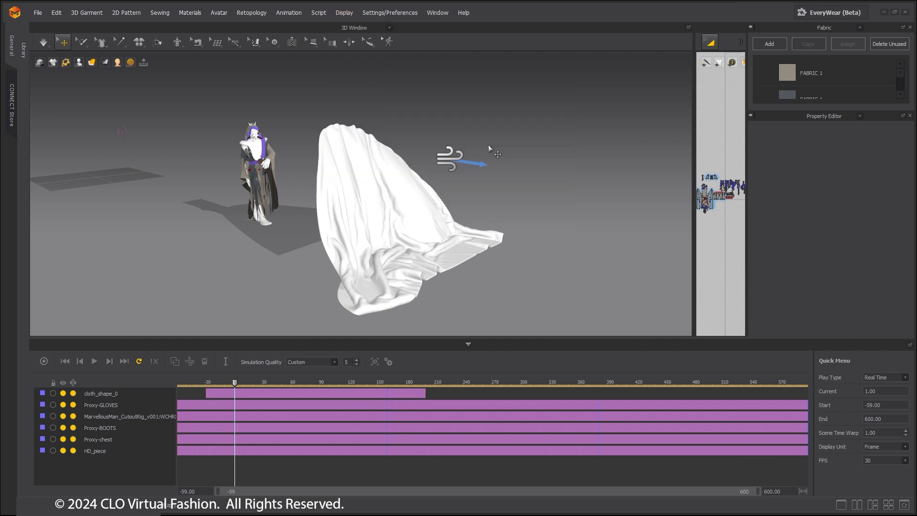
pyautogui.click(463, 157)
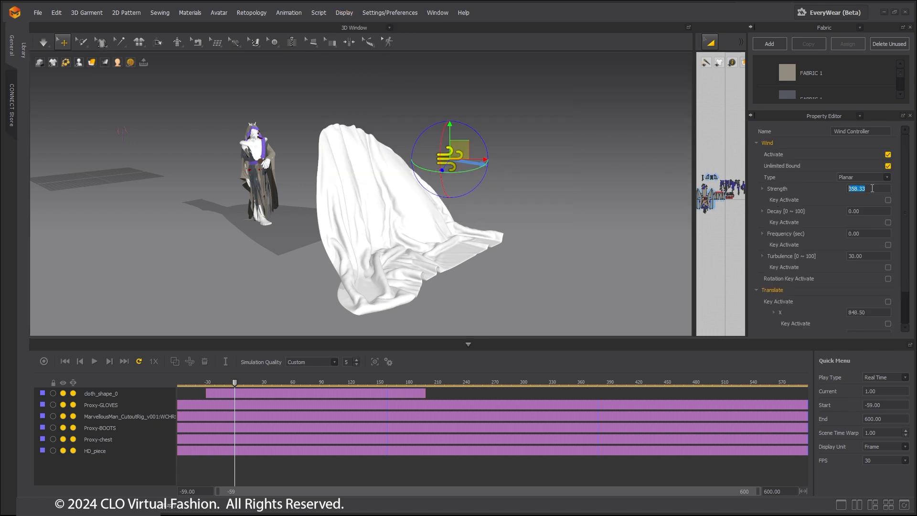
pyautogui.write('0.00')
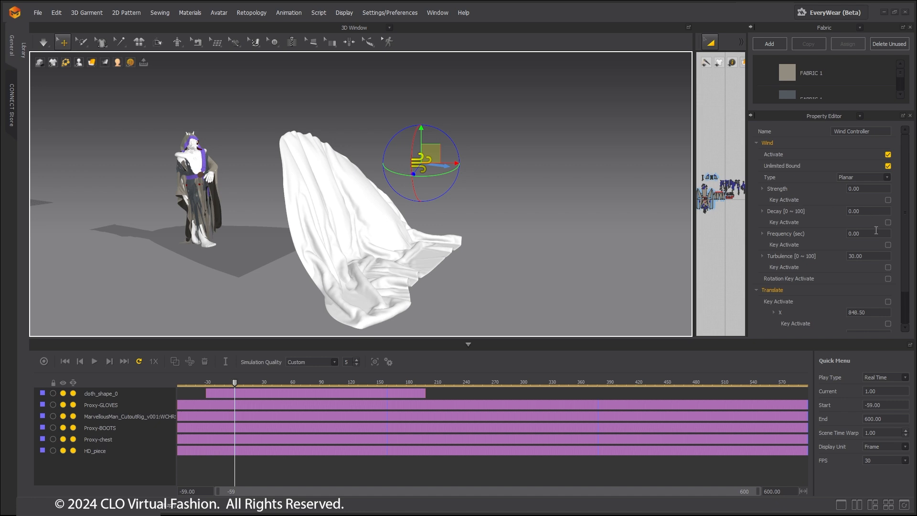
pyautogui.click(888, 222)
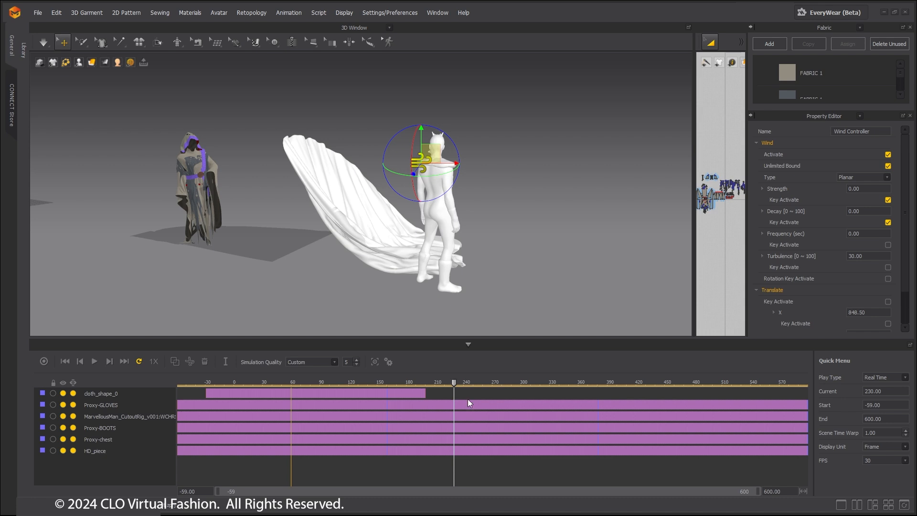
# Step: Key the wind strength to 700 later on the timeline and check the interpolated values
pyautogui.write('700')
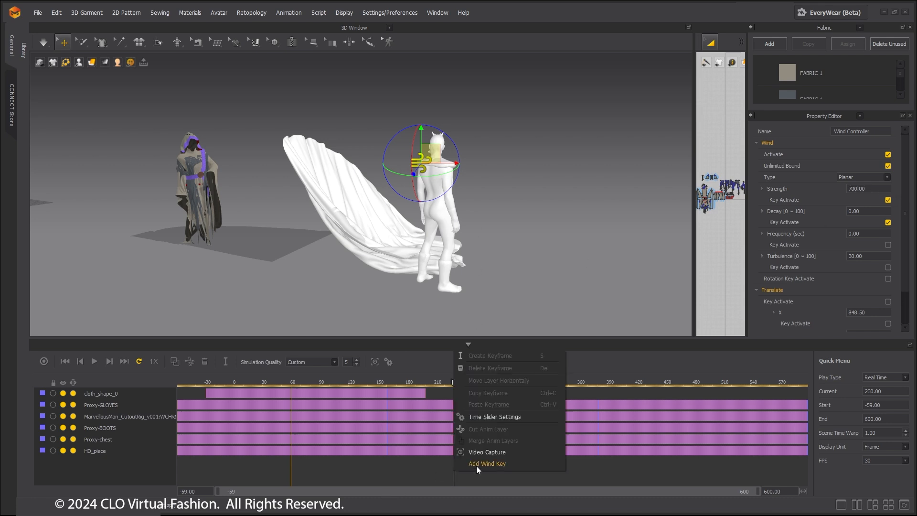
pyautogui.click(487, 463)
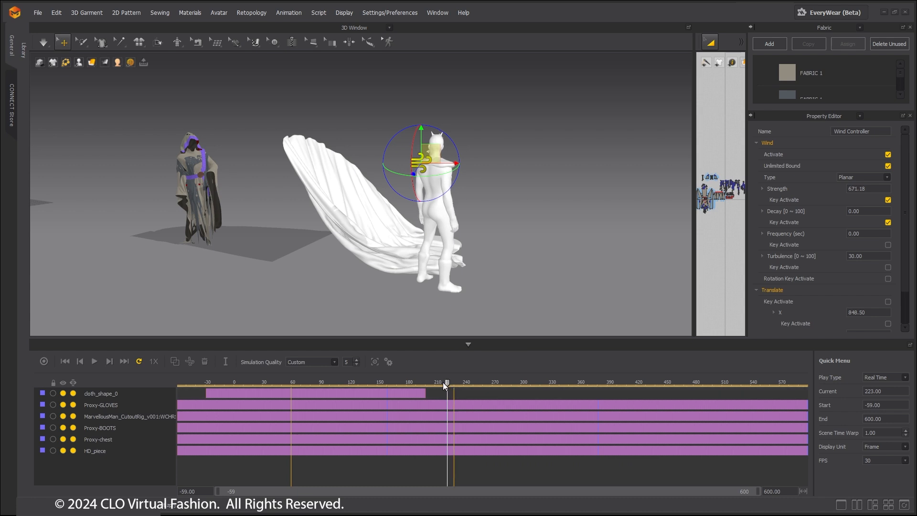
pyautogui.click(292, 382)
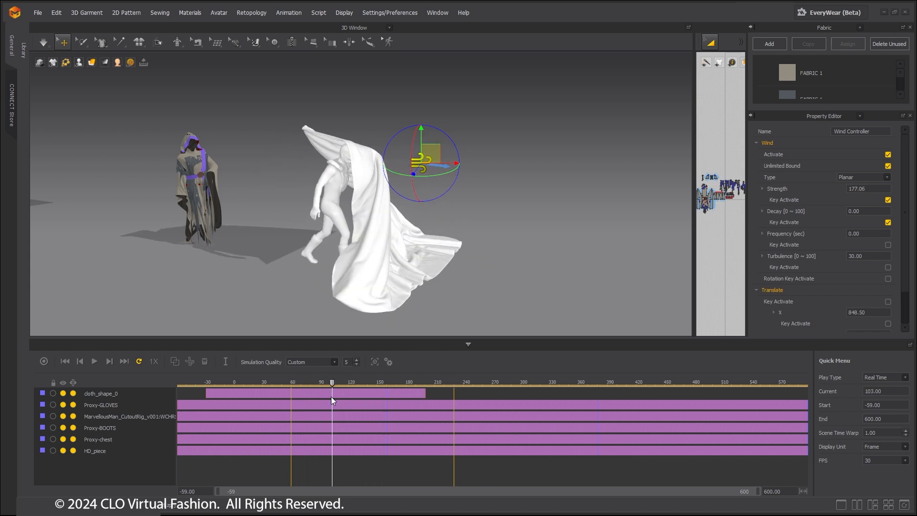
pyautogui.click(64, 362)
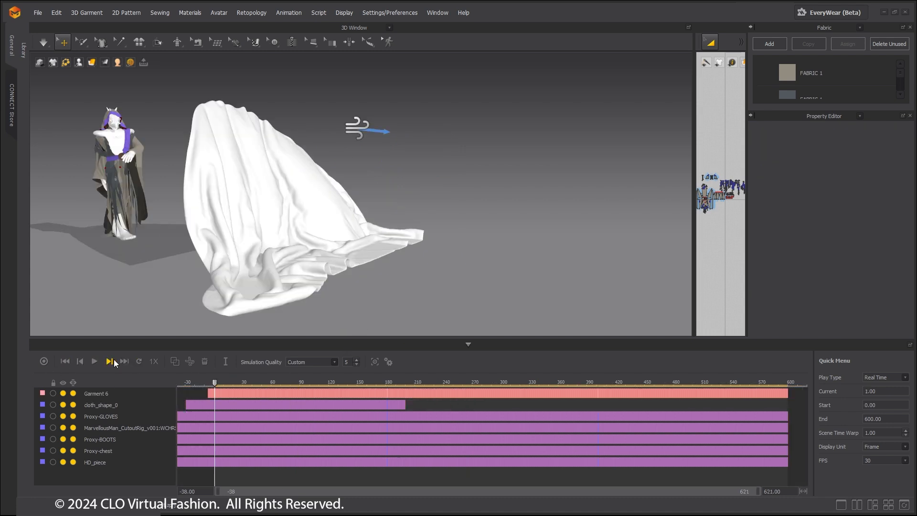
# Step: Play the simulation so the keyframed wind sweeps the cloth behind the figure
pyautogui.click(94, 361)
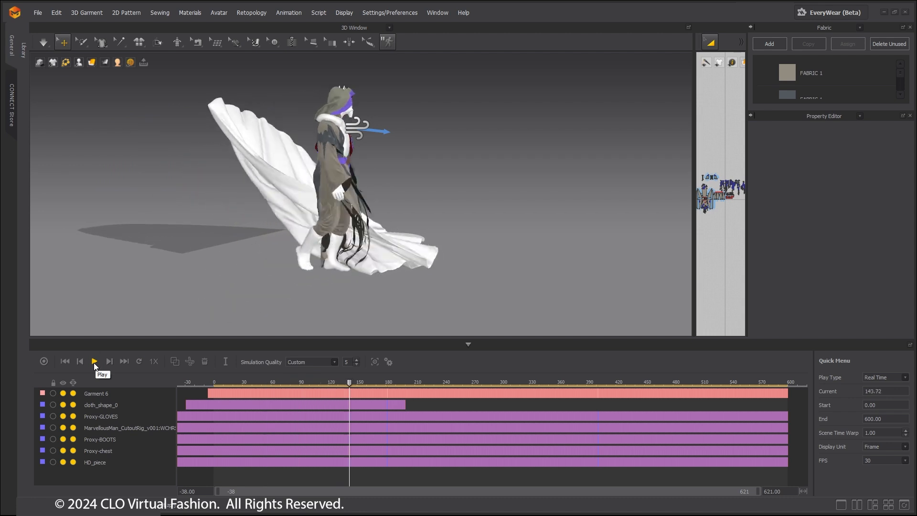
pyautogui.click(95, 361)
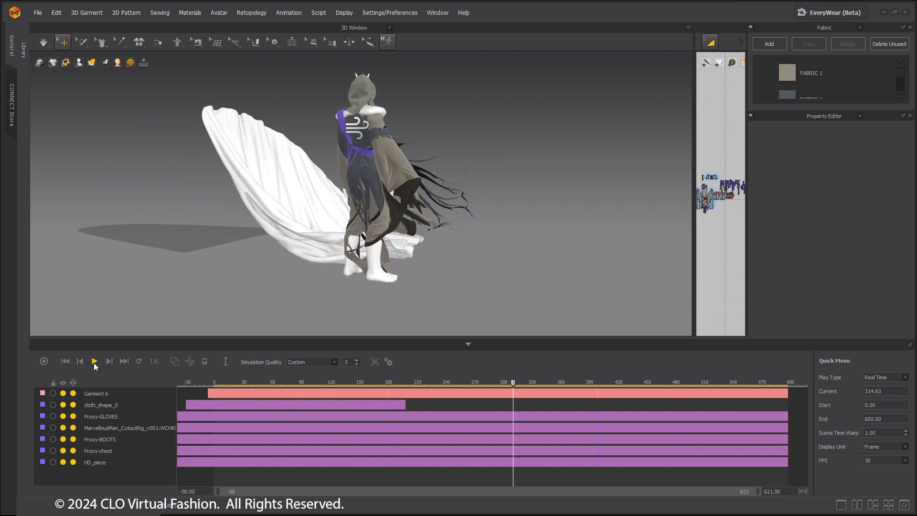
pyautogui.click(93, 361)
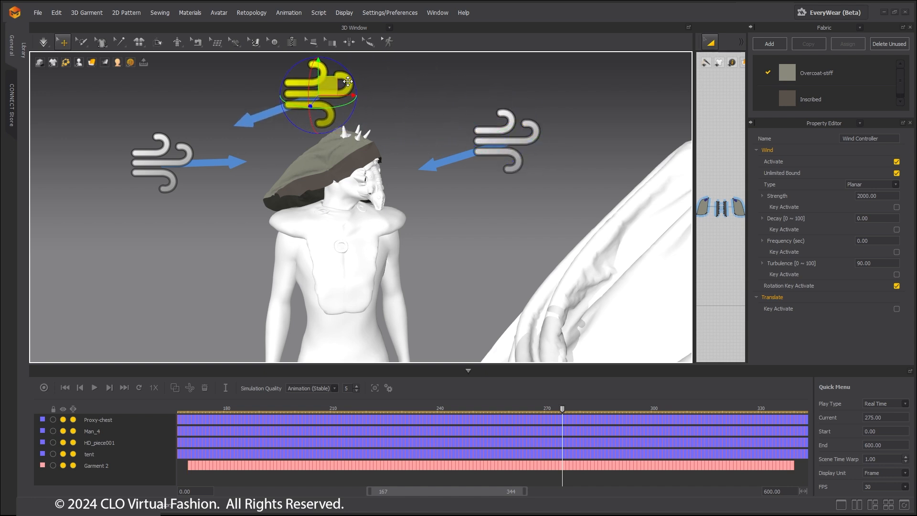
# Step: Delete the upper wind controller, leaving the two side winds, and select the left one
pyautogui.rightClick(346, 80)
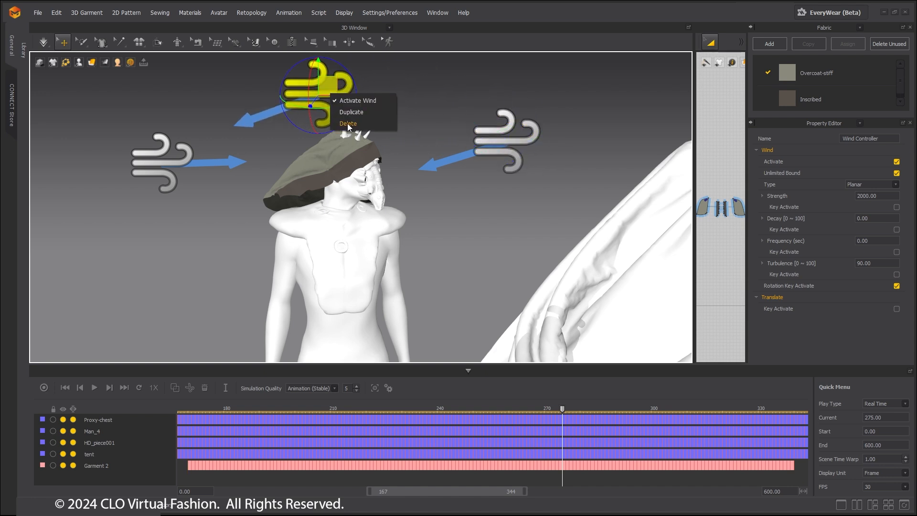
pyautogui.click(349, 123)
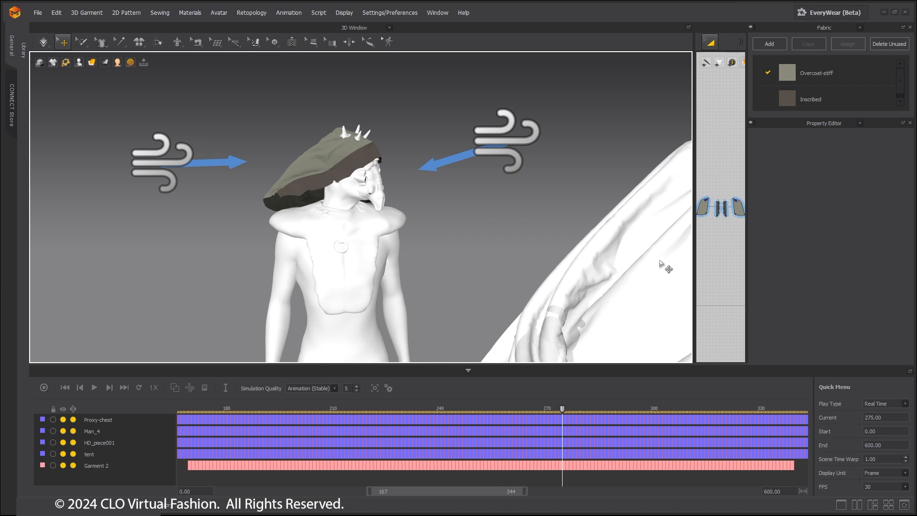
pyautogui.click(163, 163)
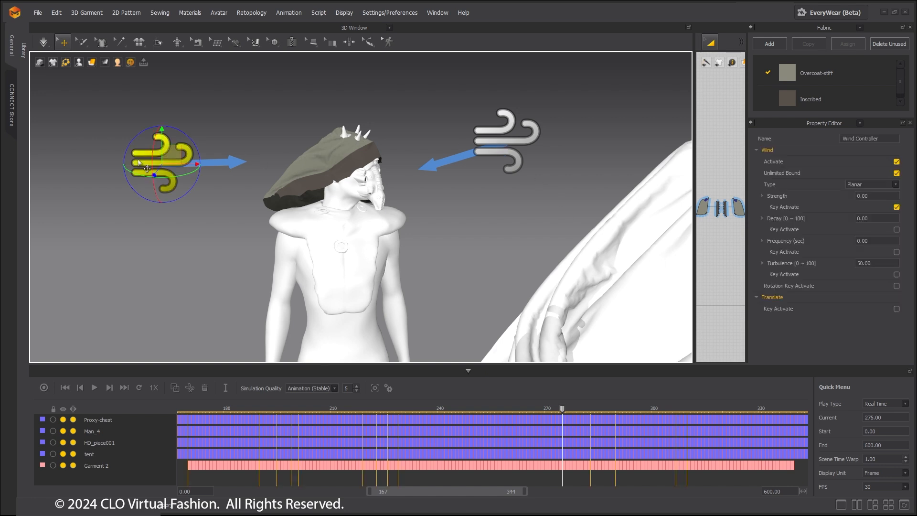